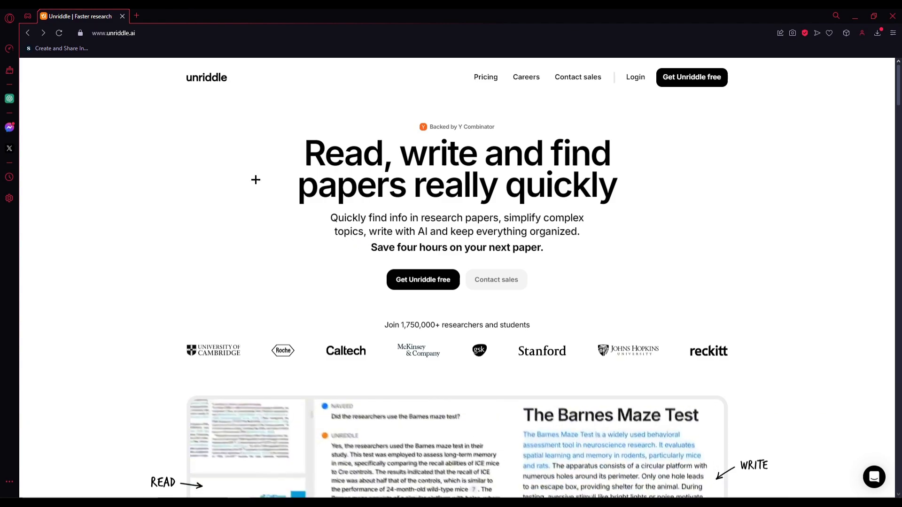
# Start Unriddle signup, log in, and set the planned use to 'For studying'
pyautogui.click(113, 33)
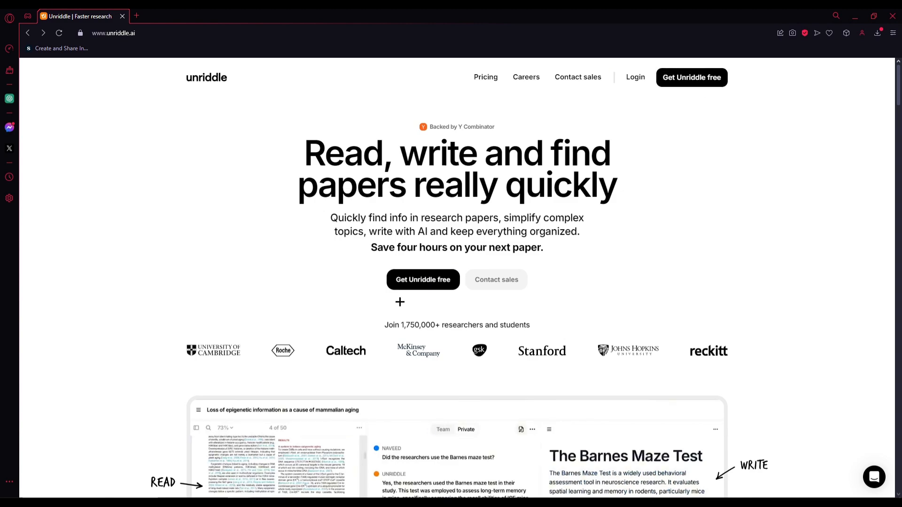
pyautogui.click(635, 77)
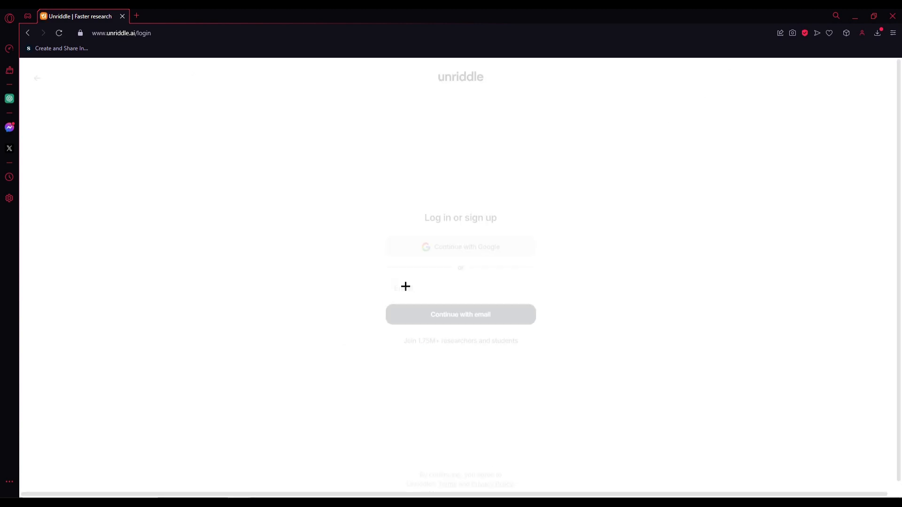
pyautogui.click(459, 314)
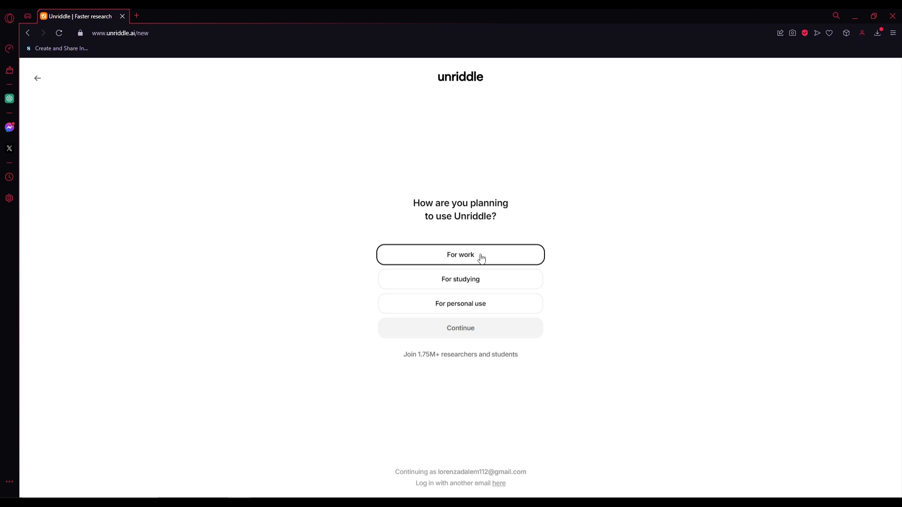
pyautogui.click(460, 279)
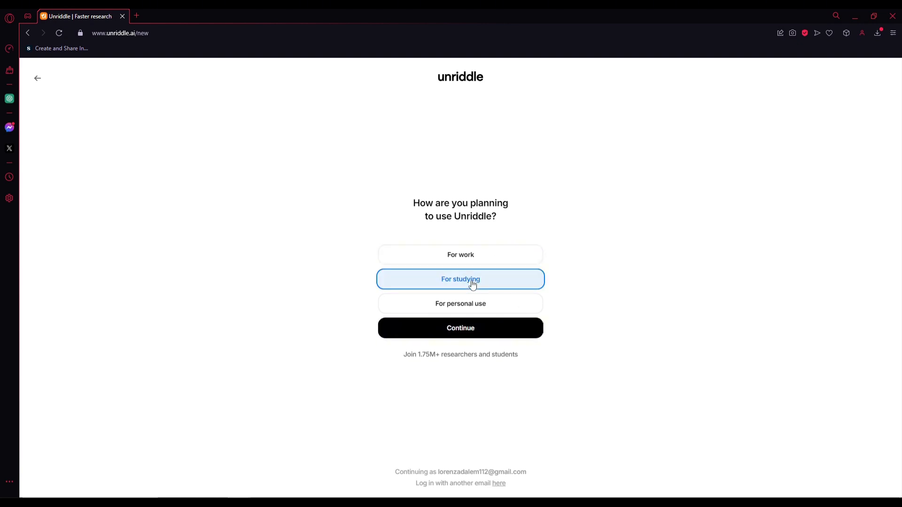
pyautogui.click(459, 327)
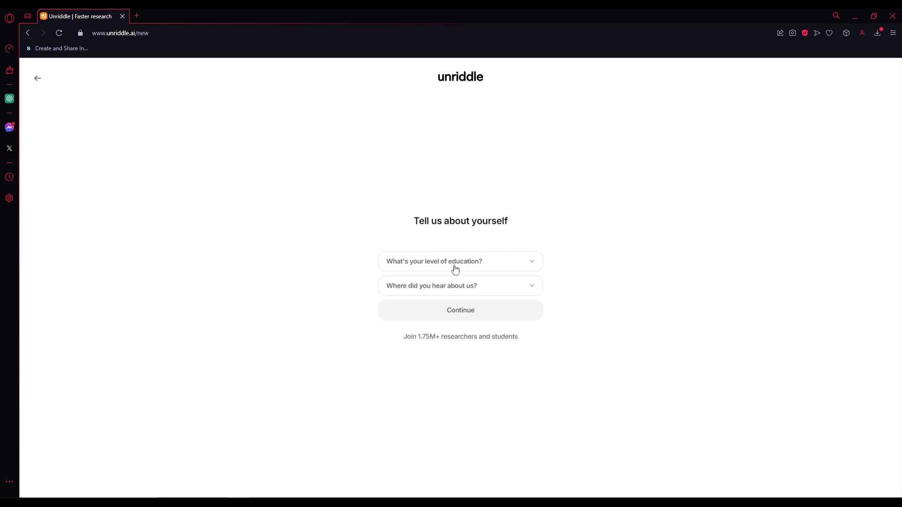
# Set education level to Undergraduate and pick a referral source to finish onboarding
pyautogui.click(459, 261)
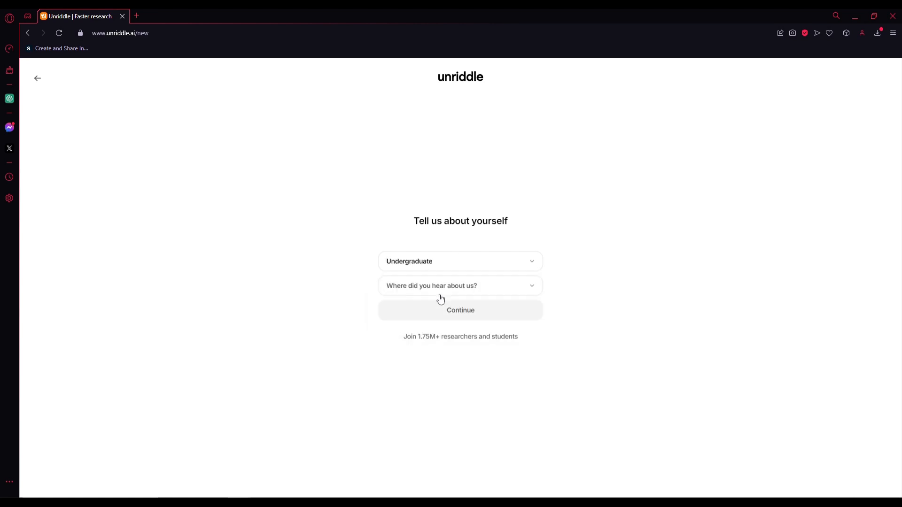
pyautogui.click(460, 286)
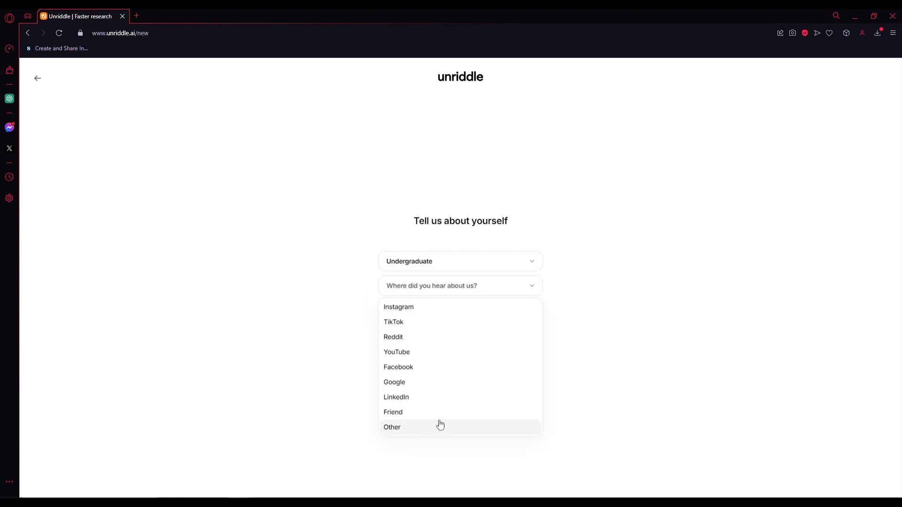
pyautogui.click(392, 428)
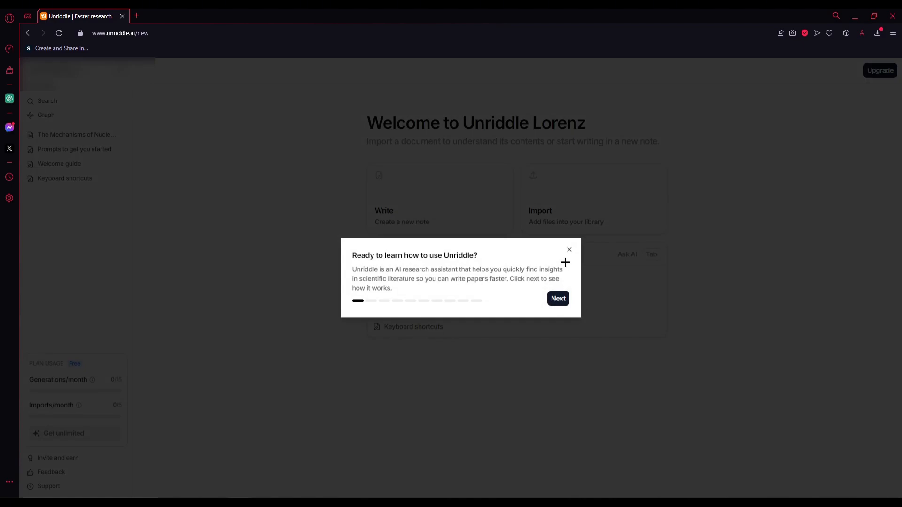
# Dismiss the 'Ready to learn' tutorial prompt and the citations announcement
pyautogui.click(569, 250)
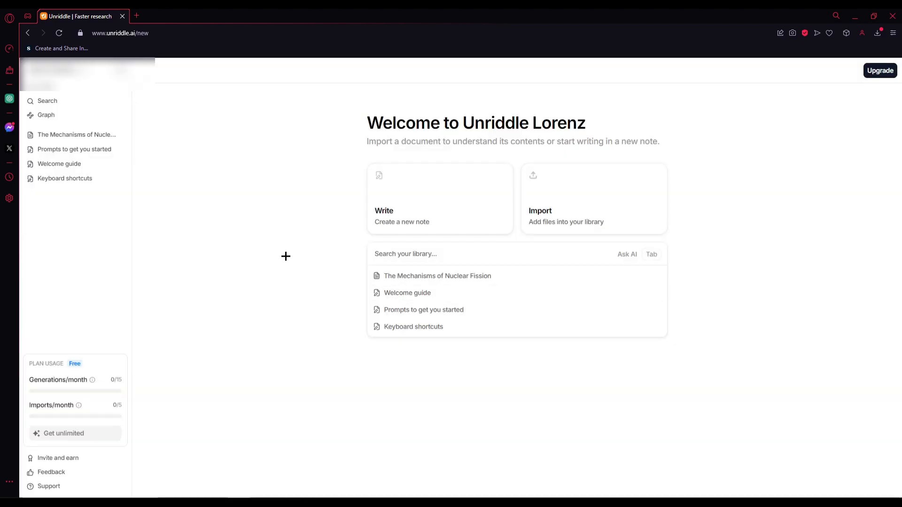
pyautogui.moveTo(382, 326)
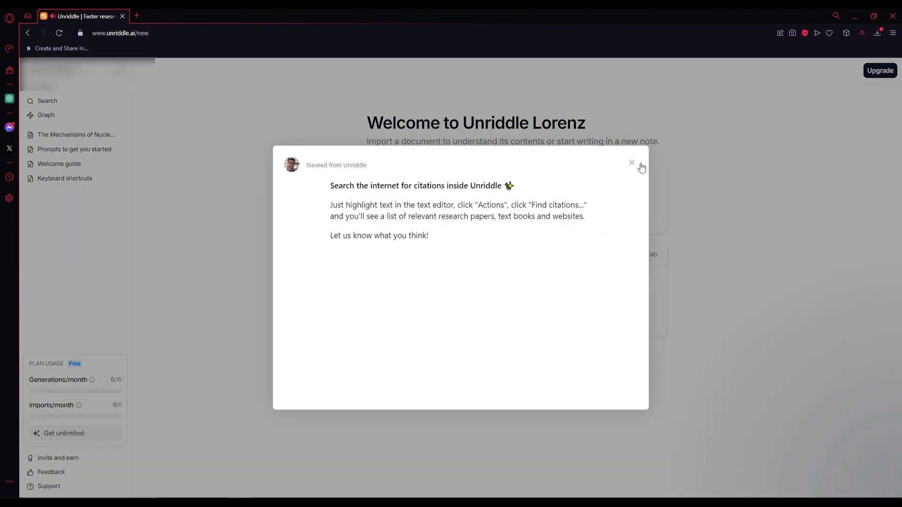
pyautogui.click(631, 163)
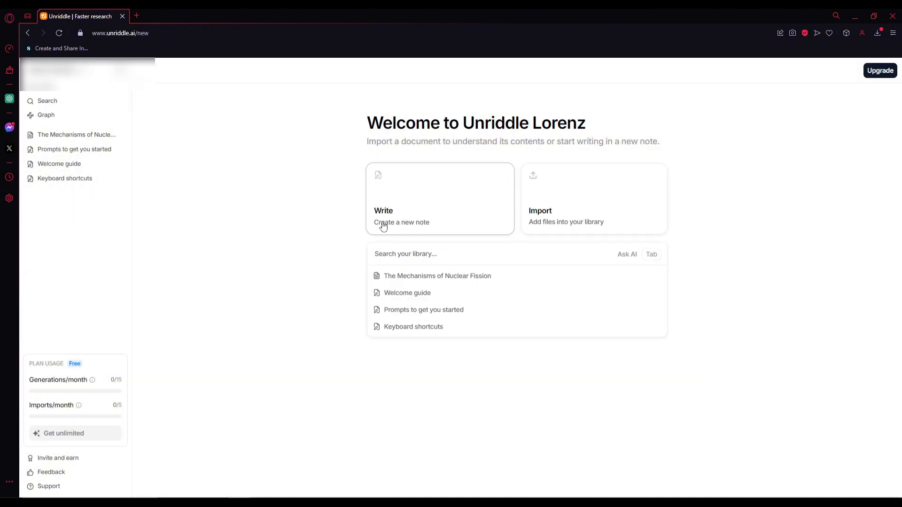
pyautogui.moveTo(756, 248)
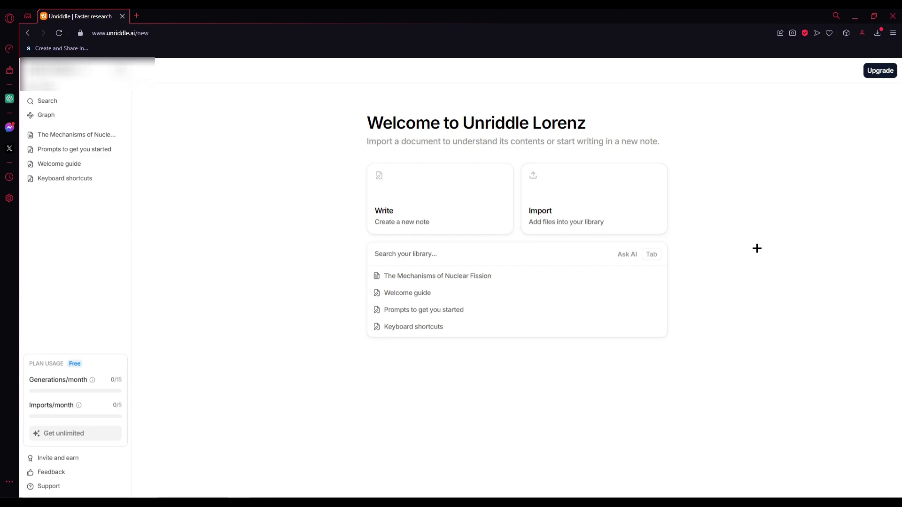
pyautogui.moveTo(617, 208)
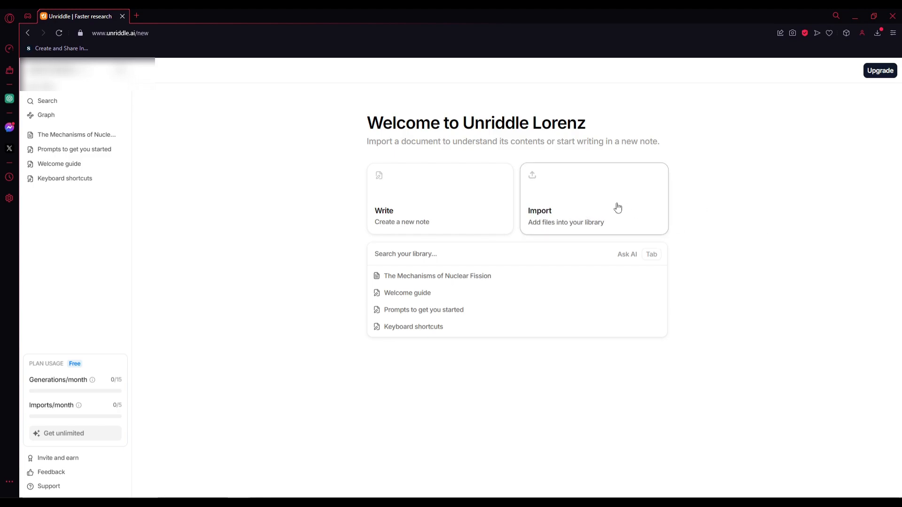
# Start importing files, glance through the w27392.pdf tab, and return to Unriddle's import page
pyautogui.click(592, 198)
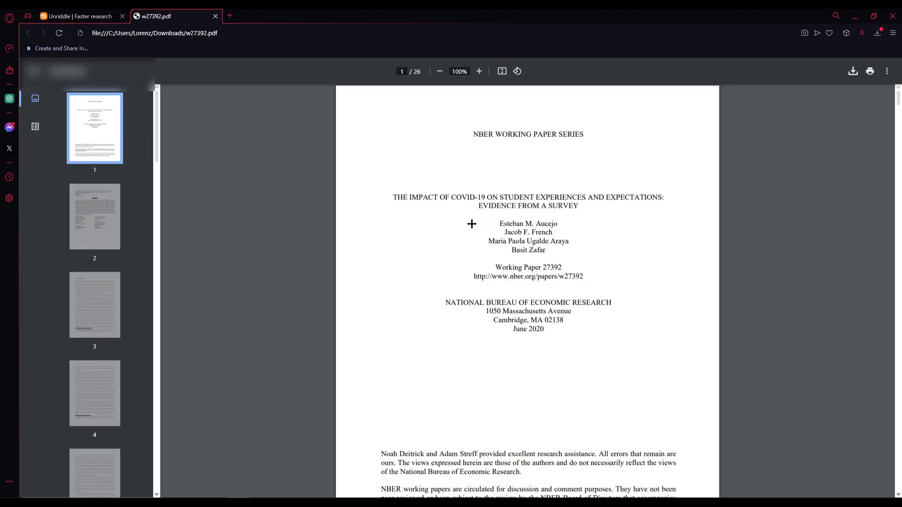
pyautogui.scroll(-3)
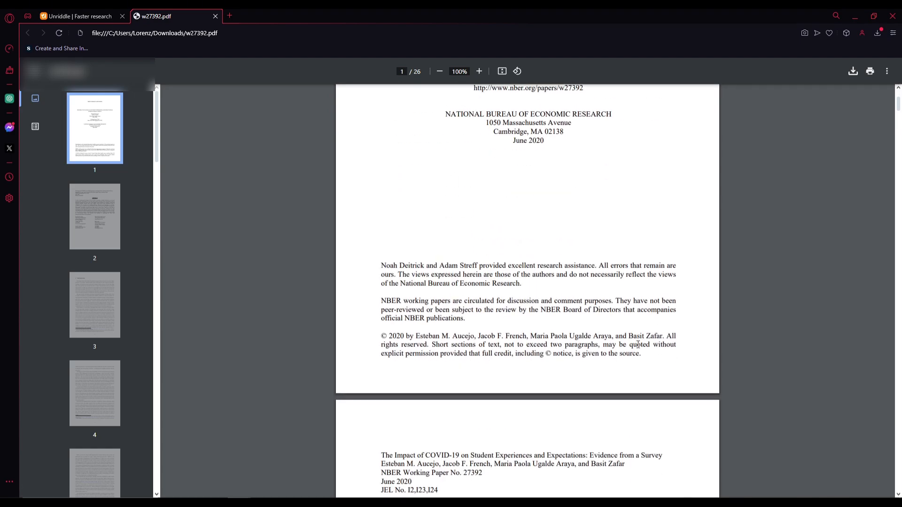
pyautogui.click(81, 16)
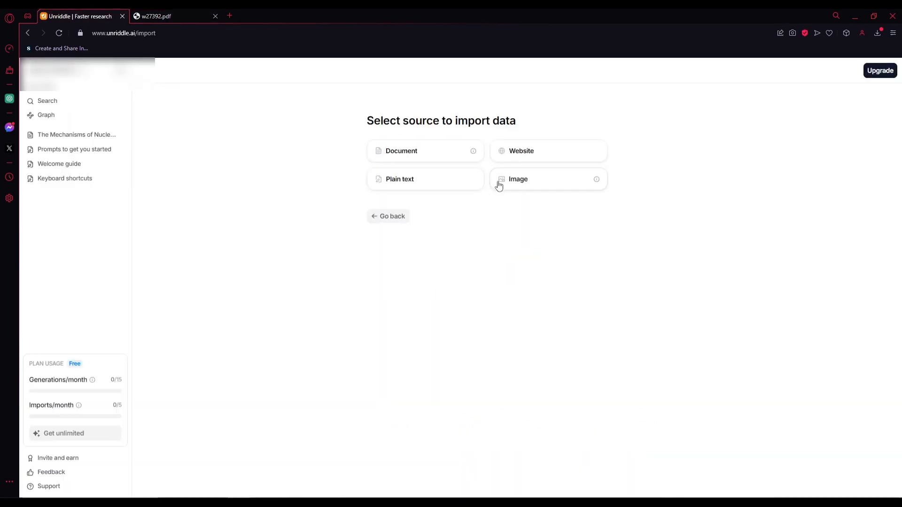
# Import w27392.pdf as a Document and open the survey paper beside the empty chat
pyautogui.click(401, 151)
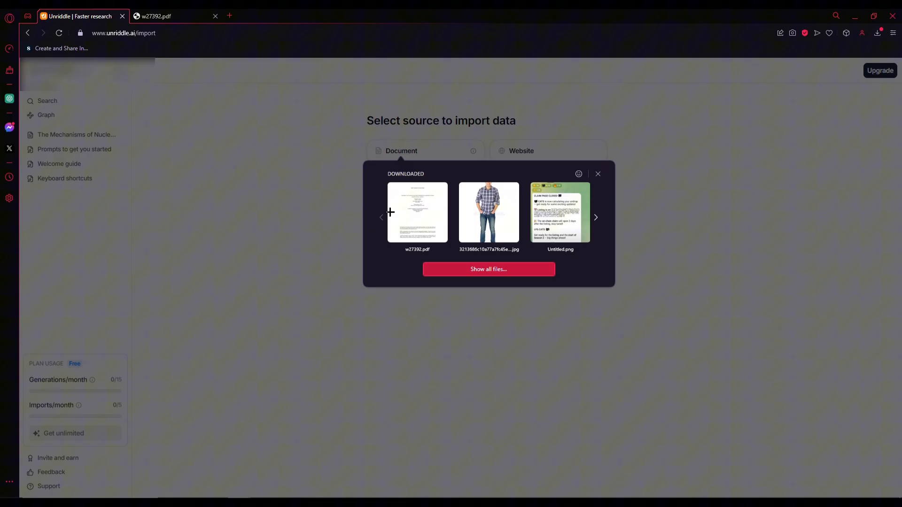
pyautogui.click(417, 212)
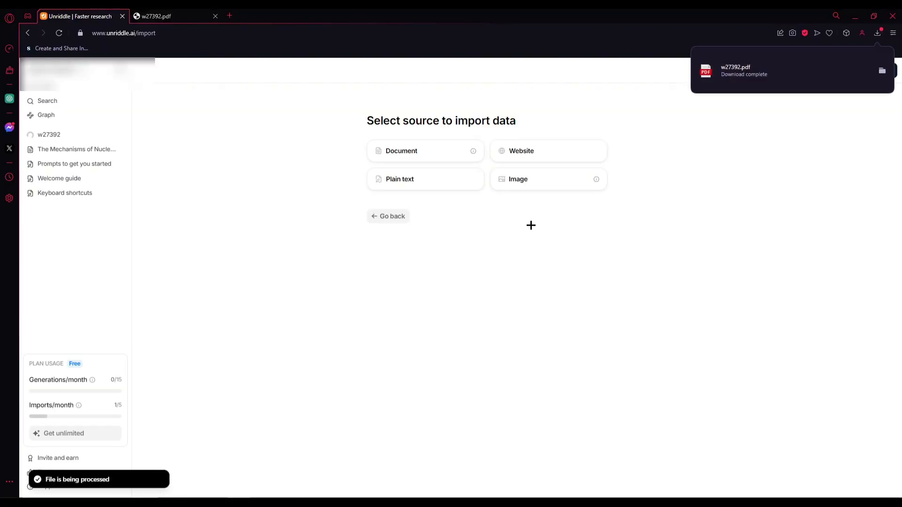
pyautogui.moveTo(34, 126)
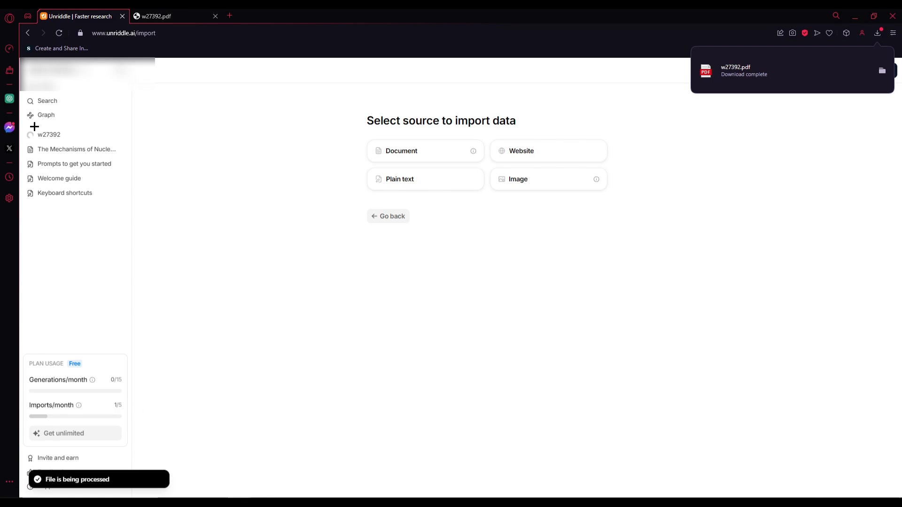
pyautogui.click(49, 134)
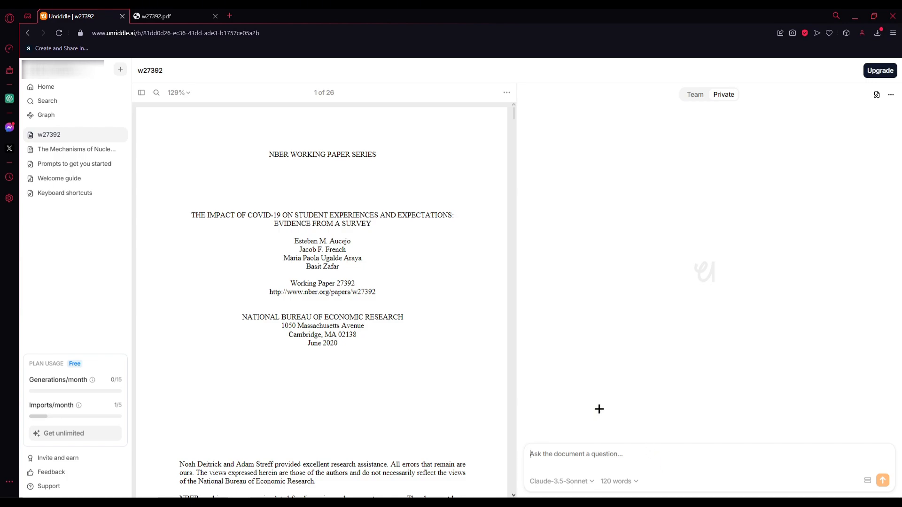
# Ask the chat to 'summarize the file' and get a bullet-point summary of the survey findings
pyautogui.scroll(-3)
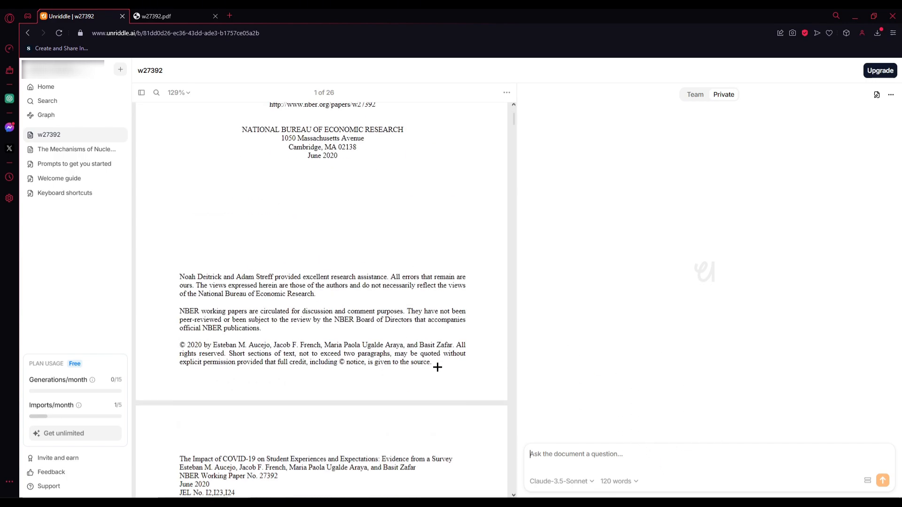
pyautogui.scroll(3)
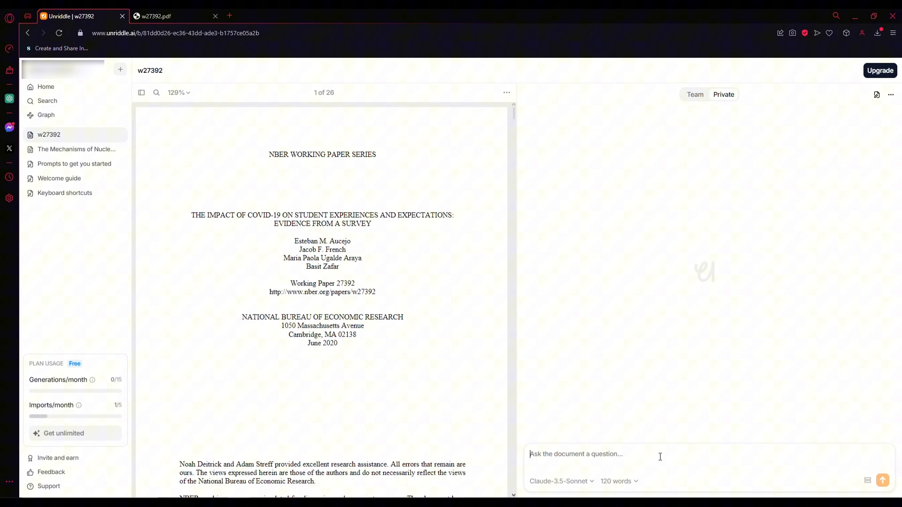
pyautogui.write('summarize the')
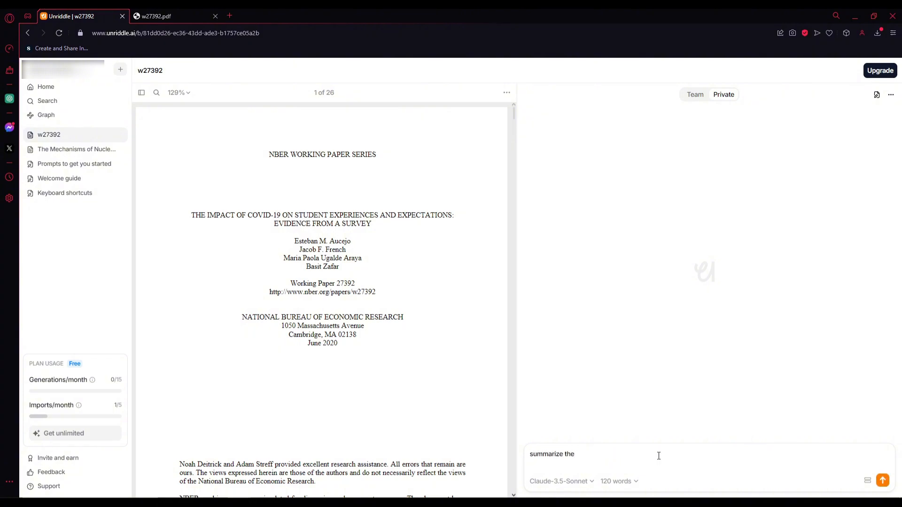
pyautogui.write('file')
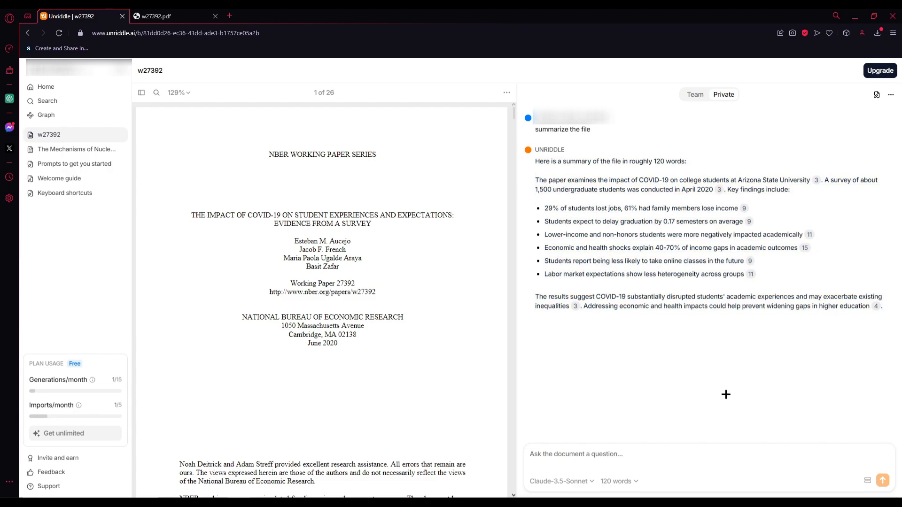
pyautogui.scroll(-3)
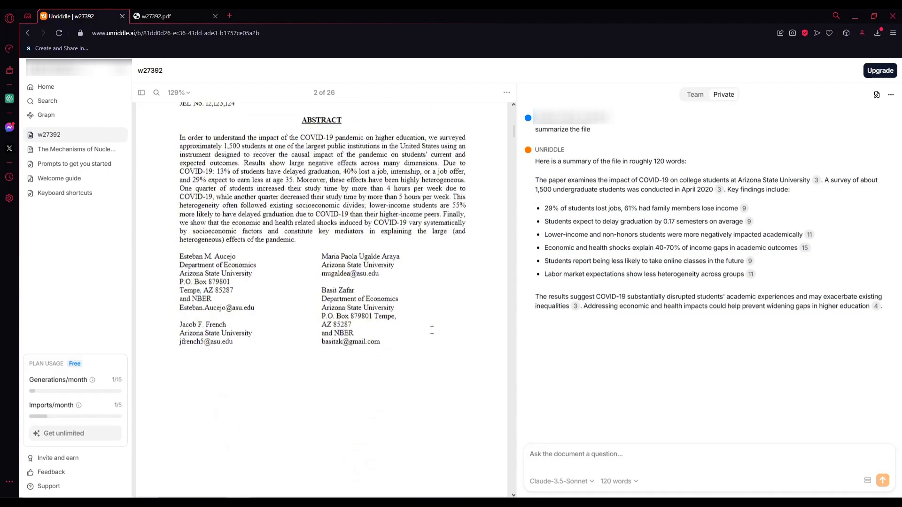
pyautogui.scroll(3)
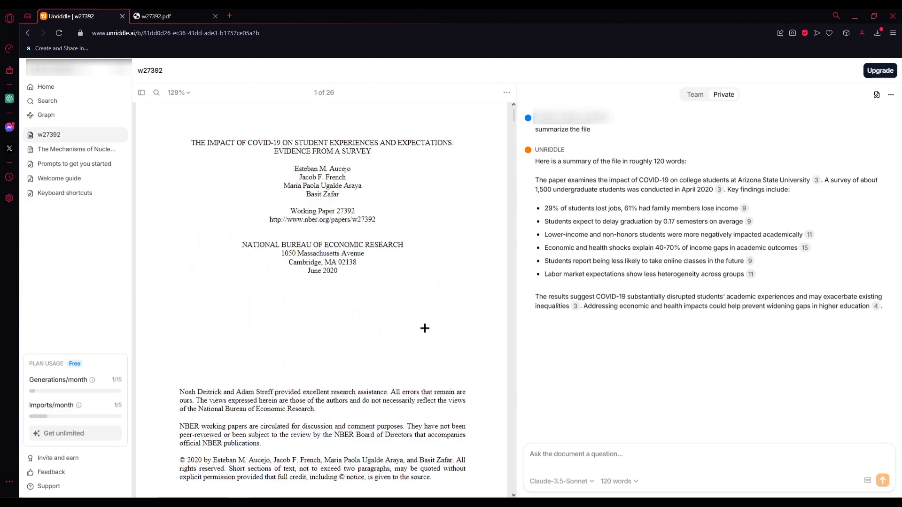
pyautogui.scroll(3)
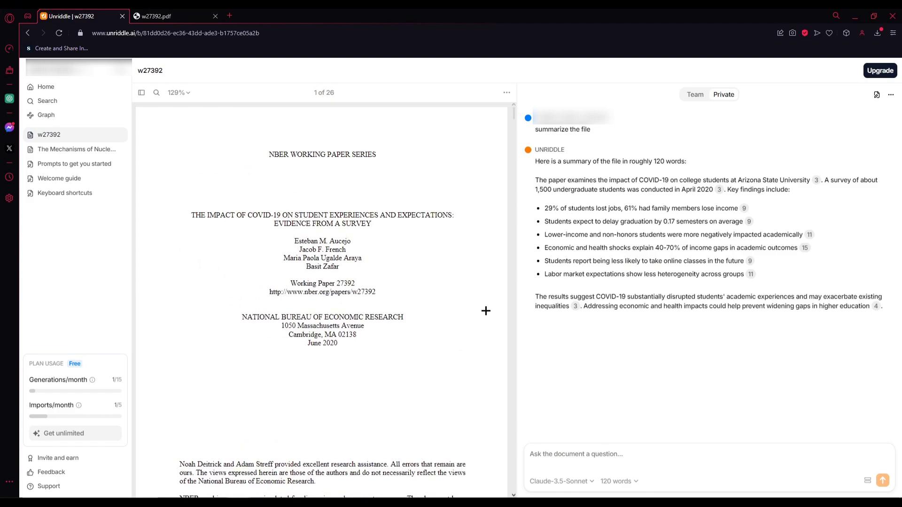
pyautogui.scroll(-3)
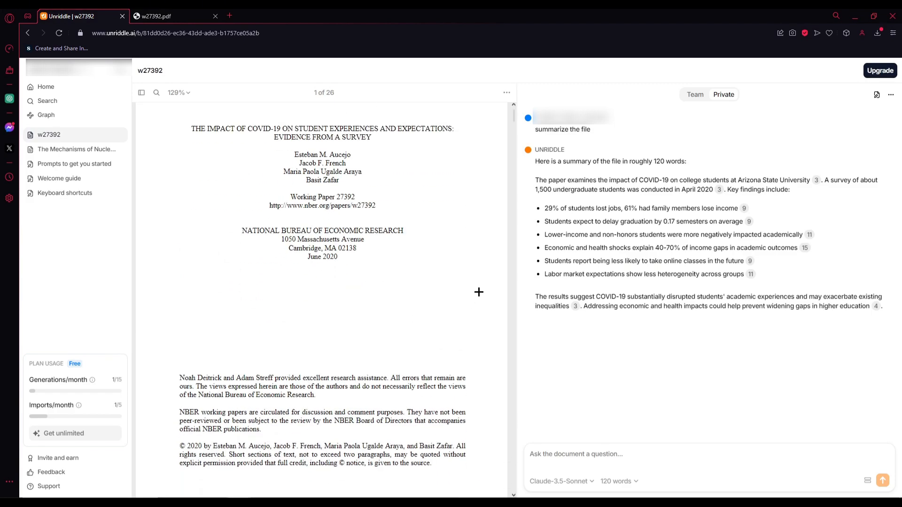
pyautogui.scroll(3)
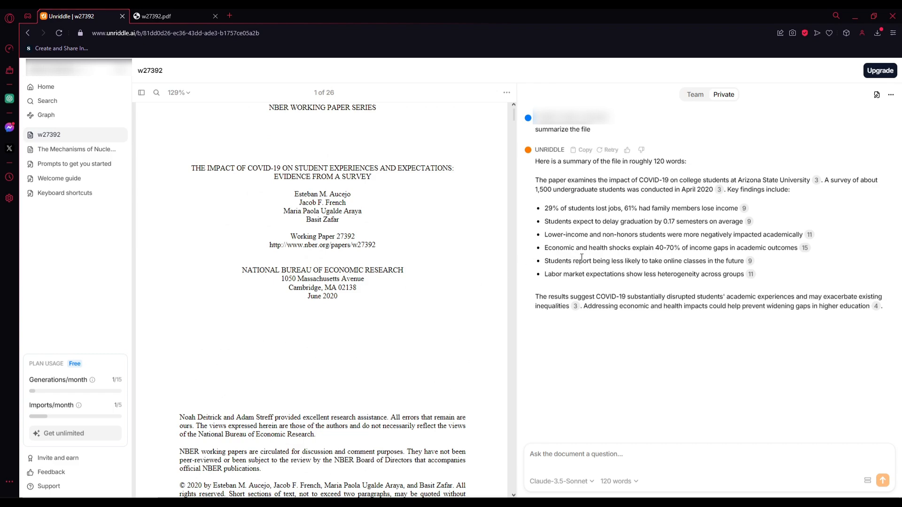
pyautogui.moveTo(888, 282)
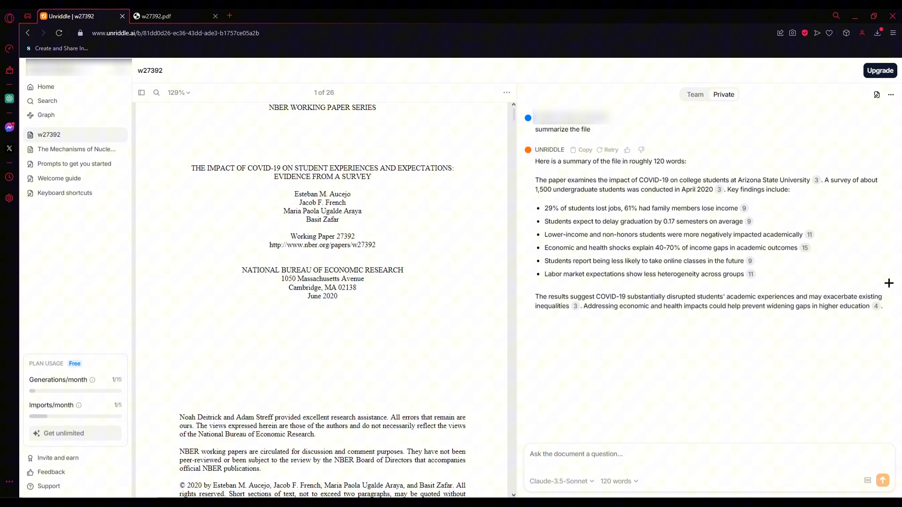
pyautogui.moveTo(773, 312)
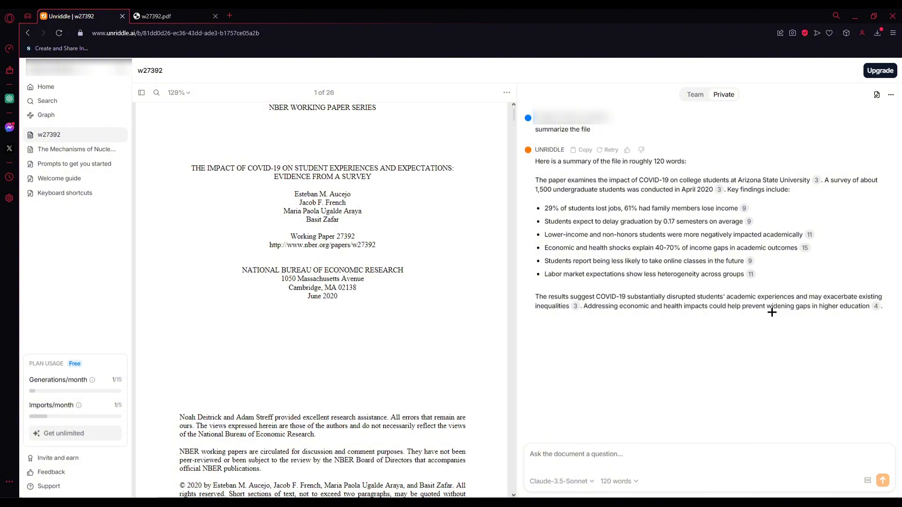
pyautogui.moveTo(884, 312)
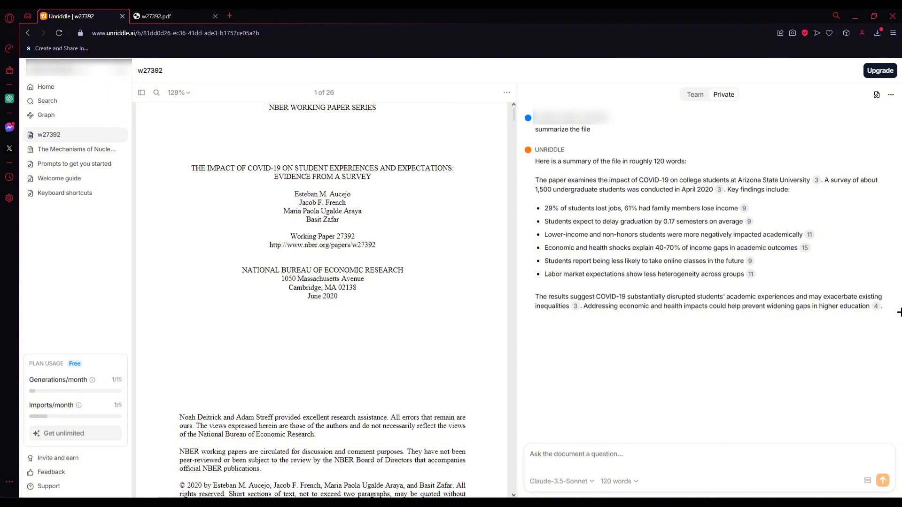
pyautogui.scroll(-3)
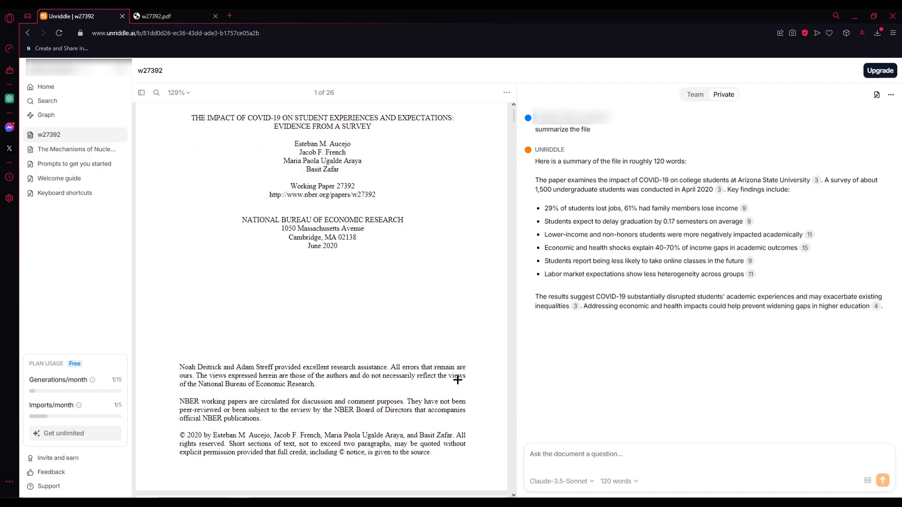
pyautogui.scroll(-3)
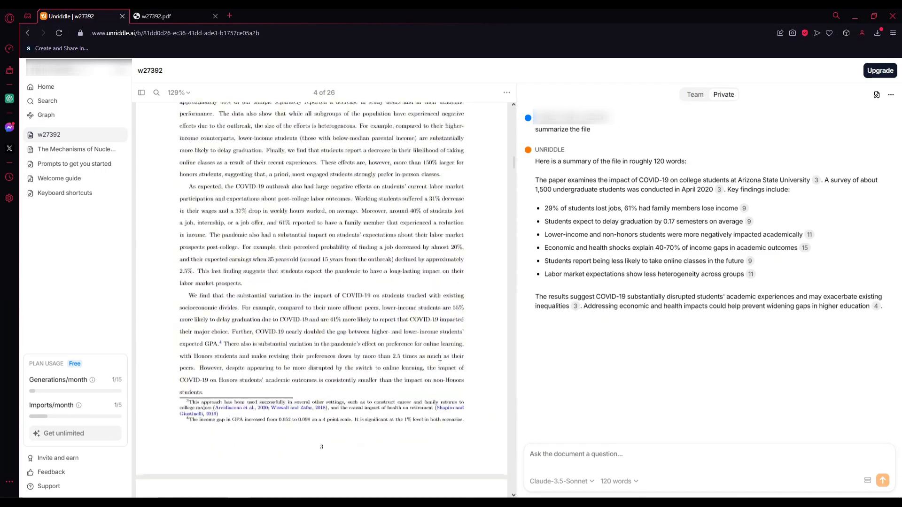
pyautogui.scroll(-3)
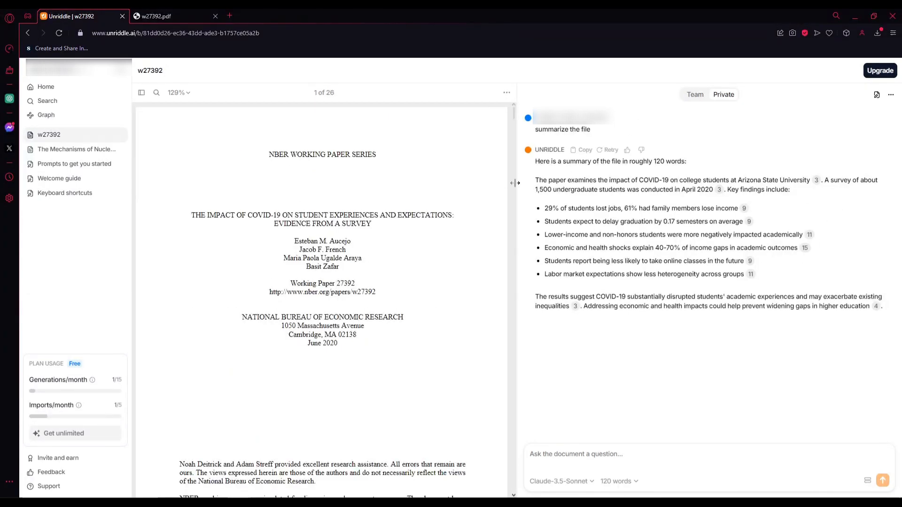
pyautogui.moveTo(515, 183)
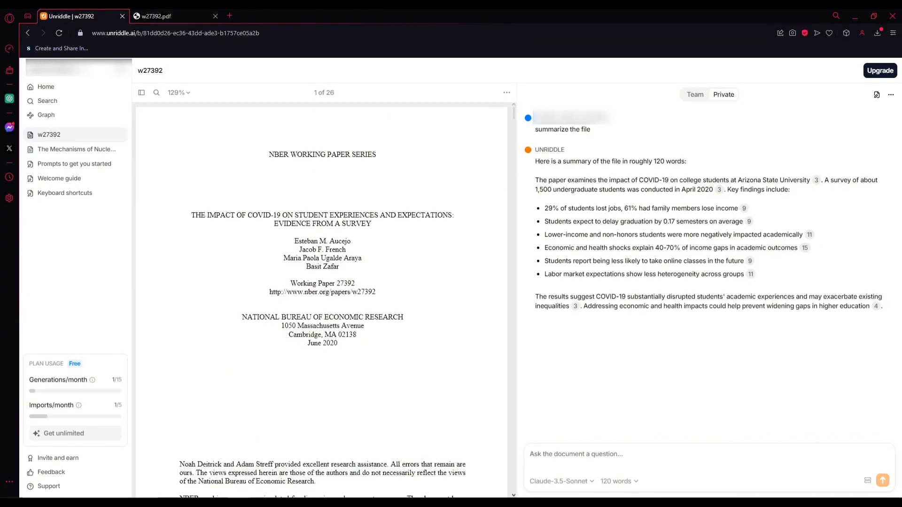